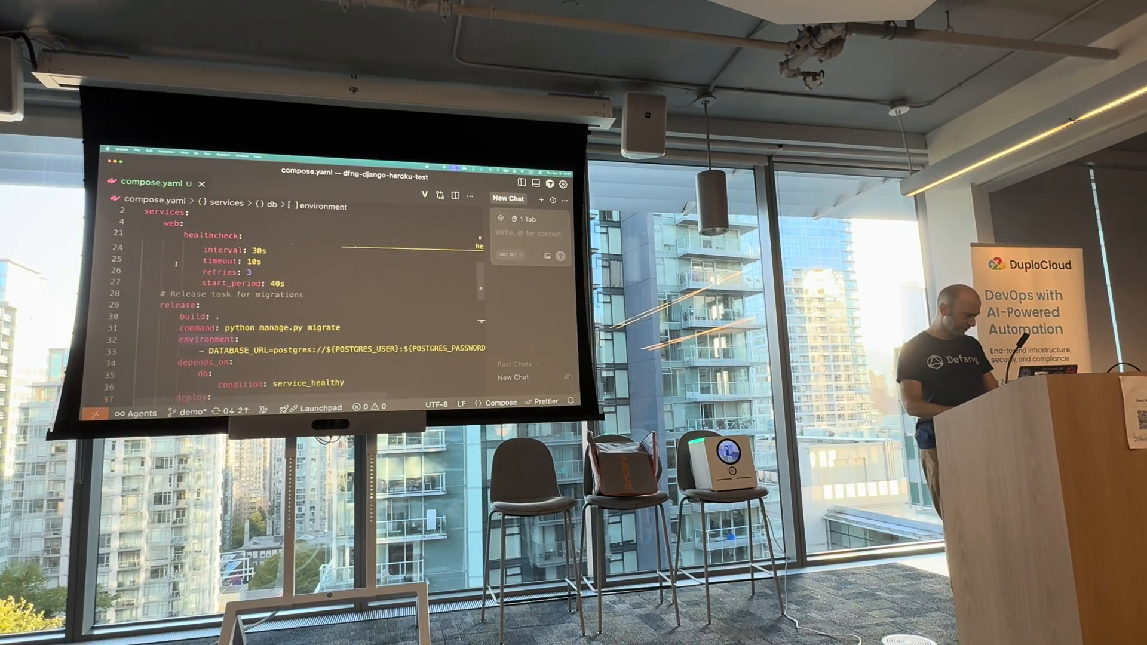
# Scroll through compose.yaml to review the web, release-migration and Postgres service definitions
pyautogui.scroll(-3)
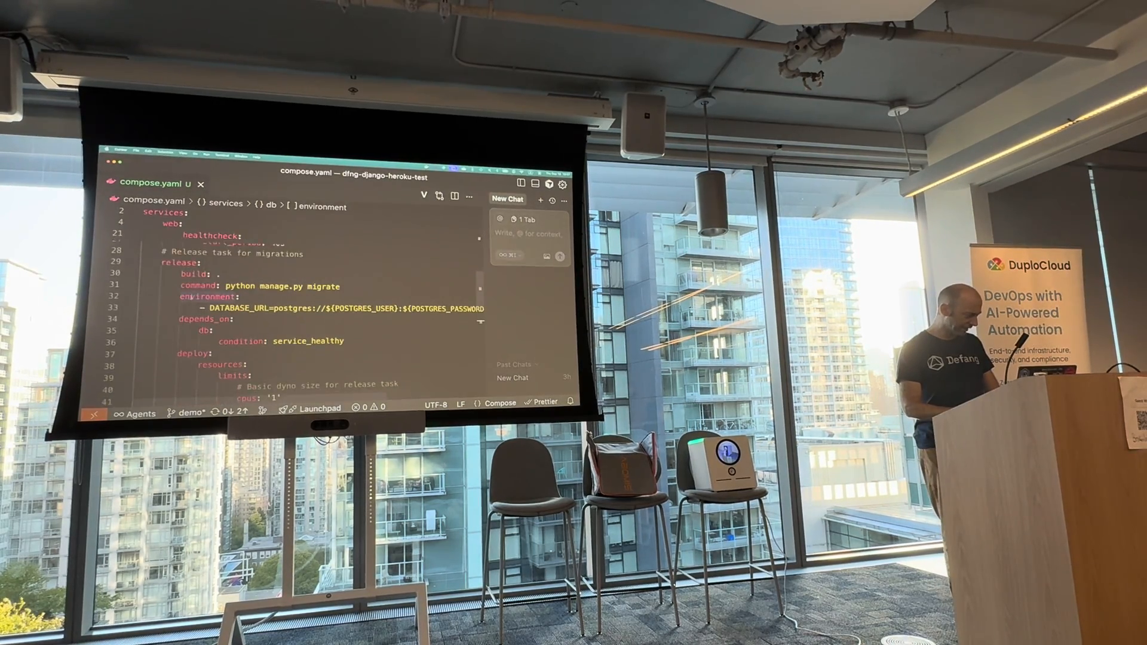
pyautogui.scroll(-3)
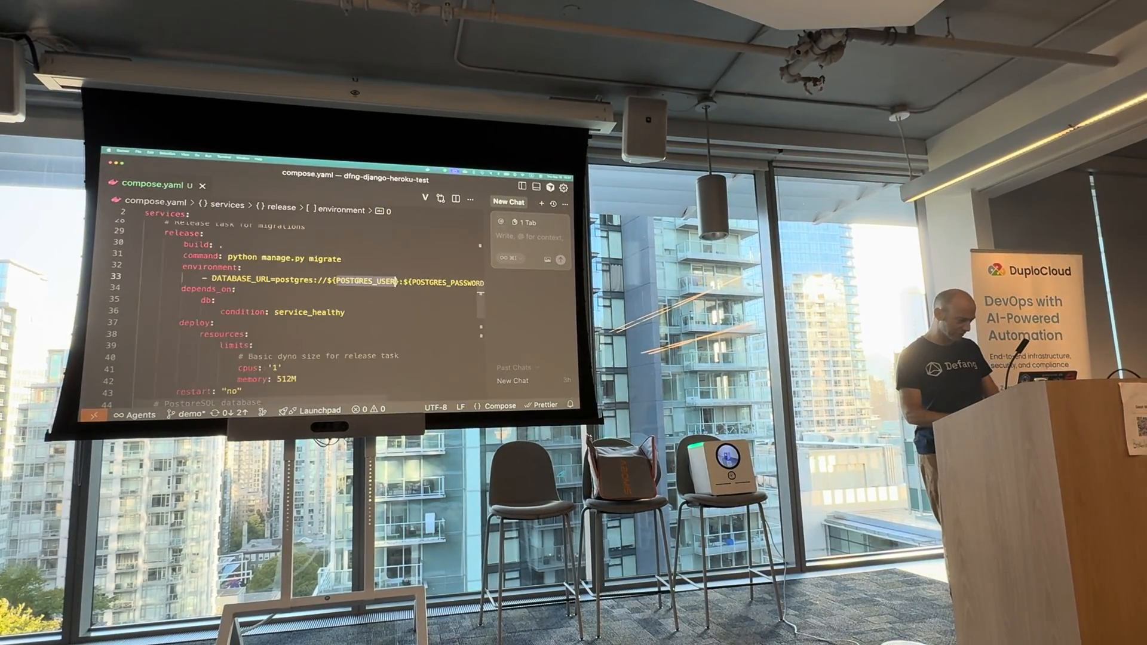
pyautogui.scroll(-3)
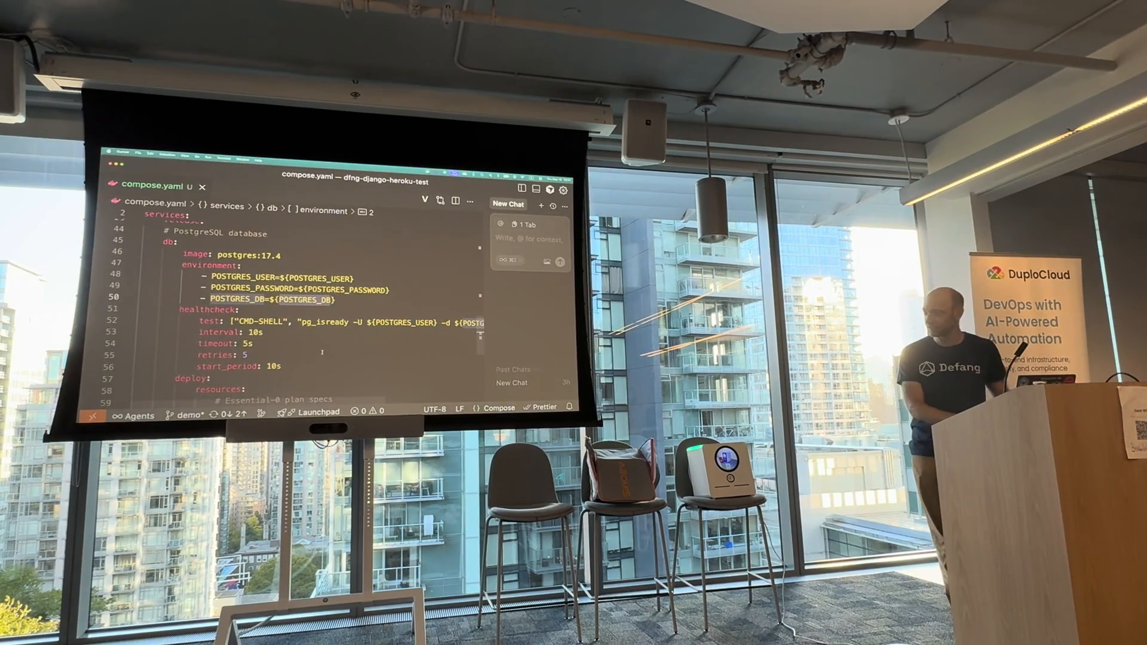
pyautogui.scroll(-3)
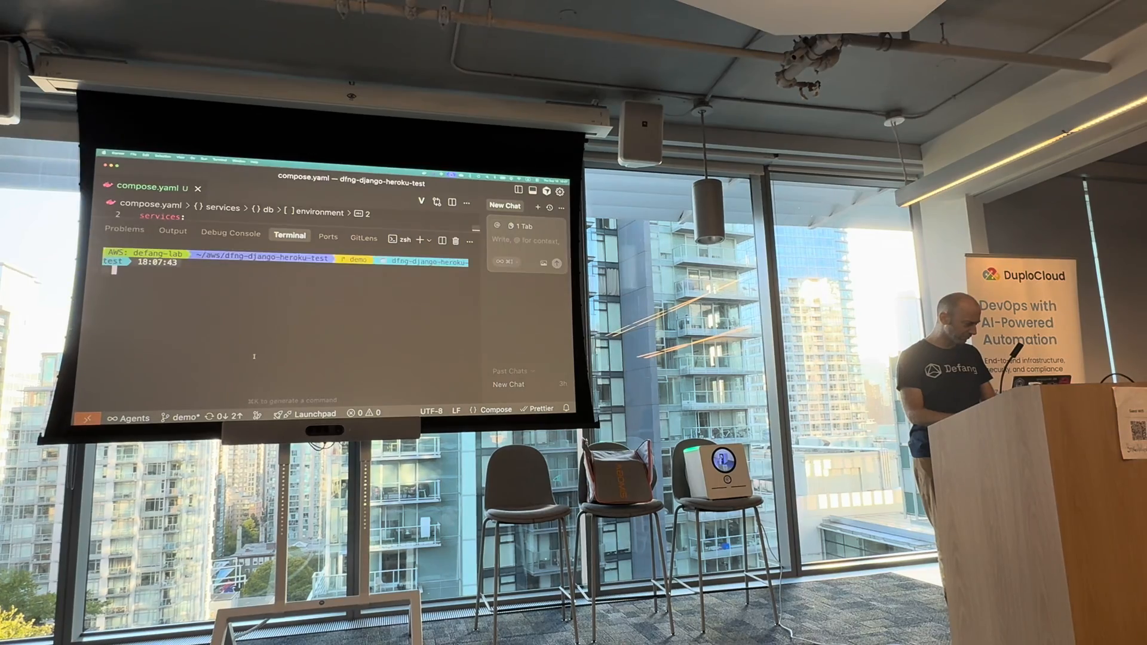
# Run defang up in the terminal and answer the AWS_REGION prompt with us-west-2
pyautogui.write('defang up')
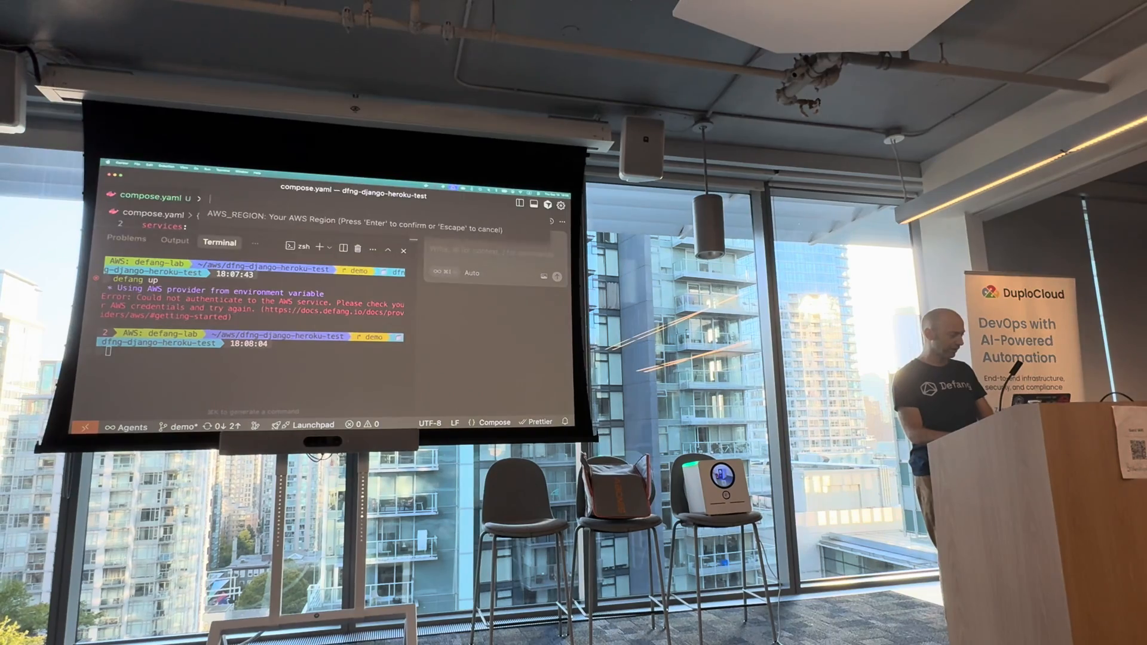
pyautogui.write('us-west-2')
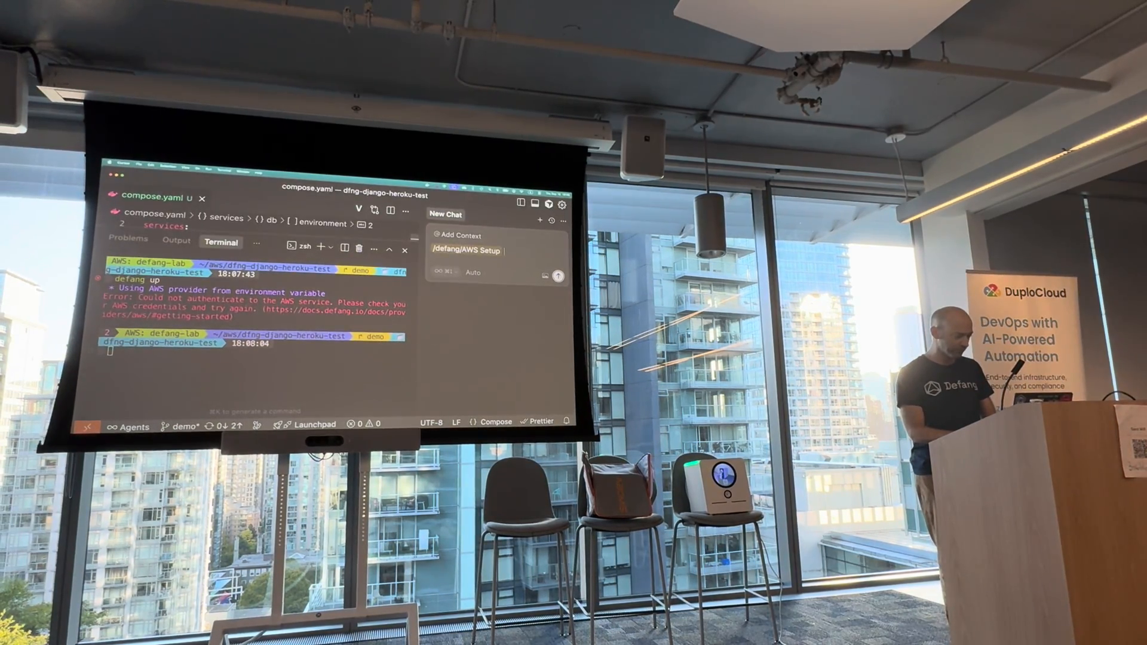
# Ask the agent to run the Defang AWS setup and estimate how much deploying would cost
pyautogui.write('deplo')
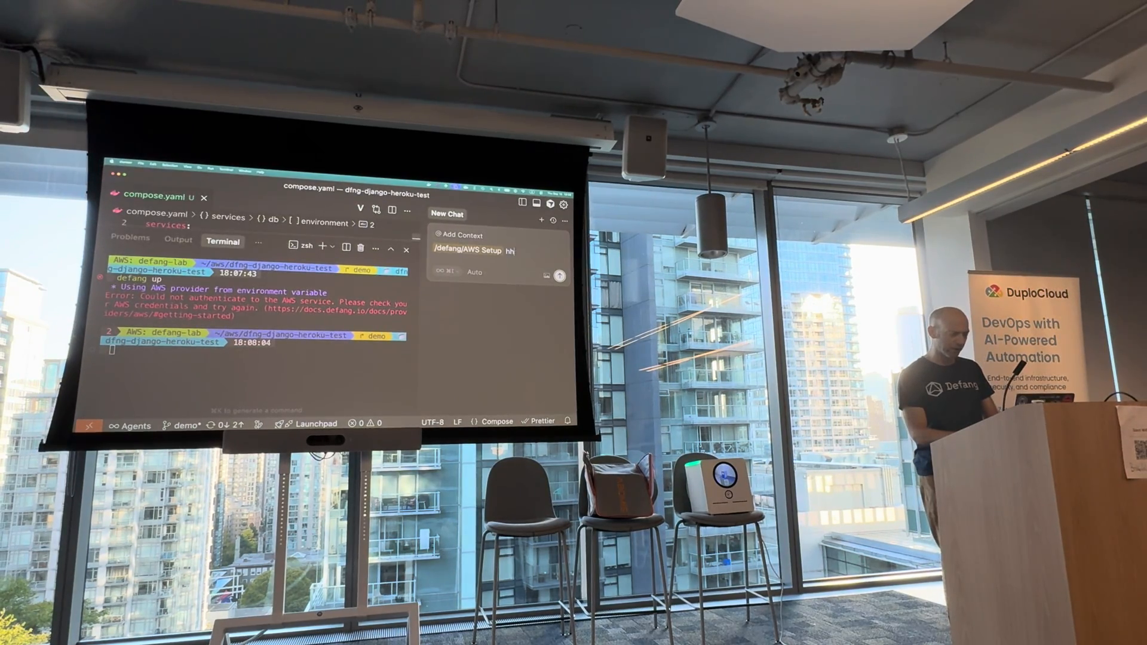
pyautogui.write('how much would this cost to deploy')
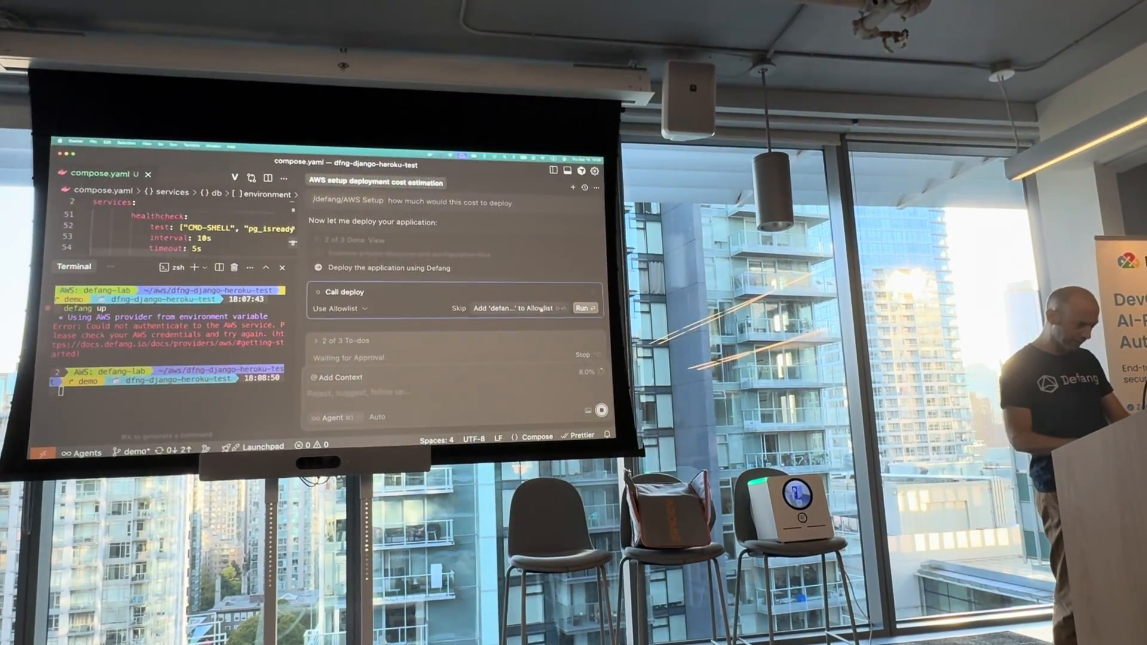
# Approve the agent's Call deploy step so it deploys the application to AWS
pyautogui.click(584, 308)
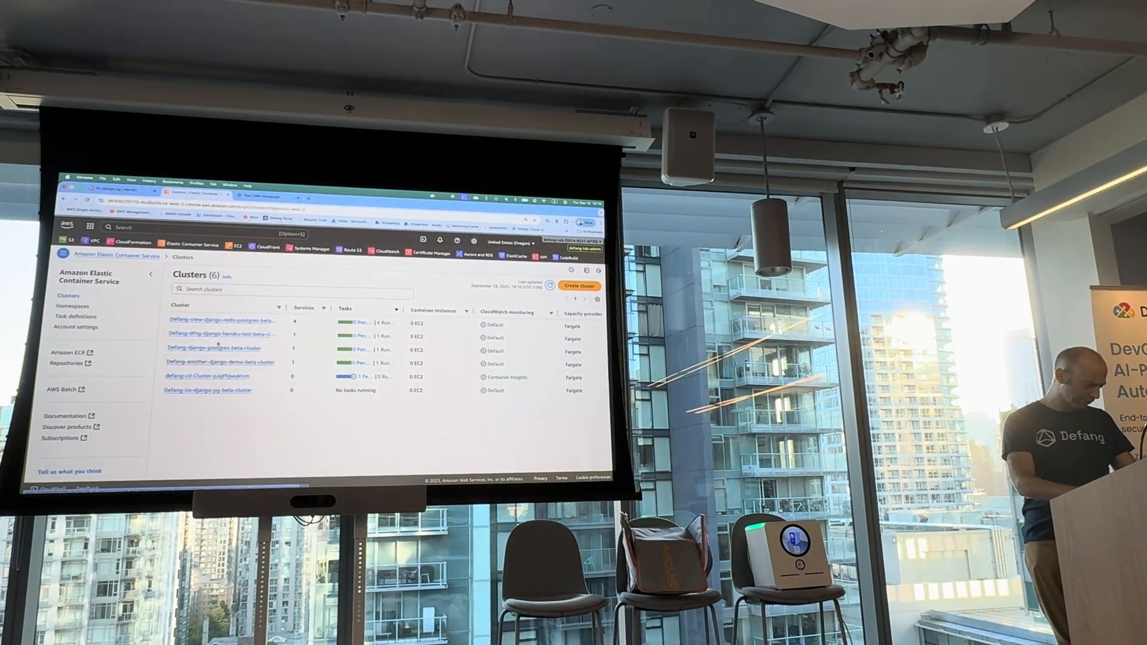
# Open the Defang-dfng-django-heroku-test-beta-cluster to view its Services list
pyautogui.click(221, 334)
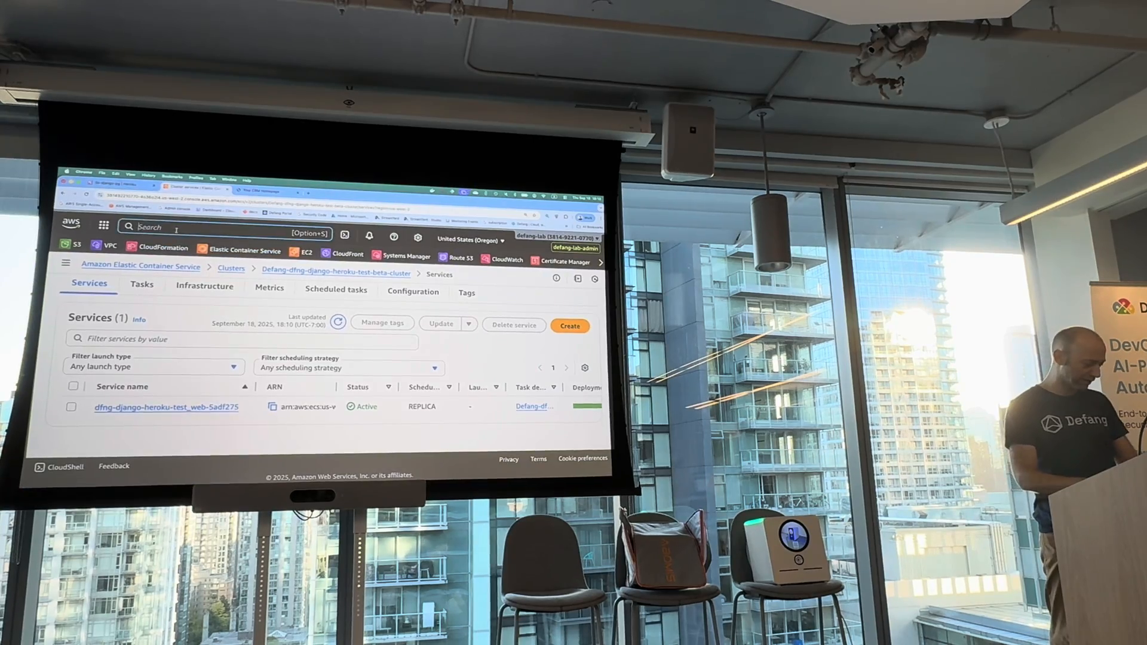
# Navigate to Aurora and RDS Databases via the 'rds' search and filter the list by 'dfng'
pyautogui.write('rds')
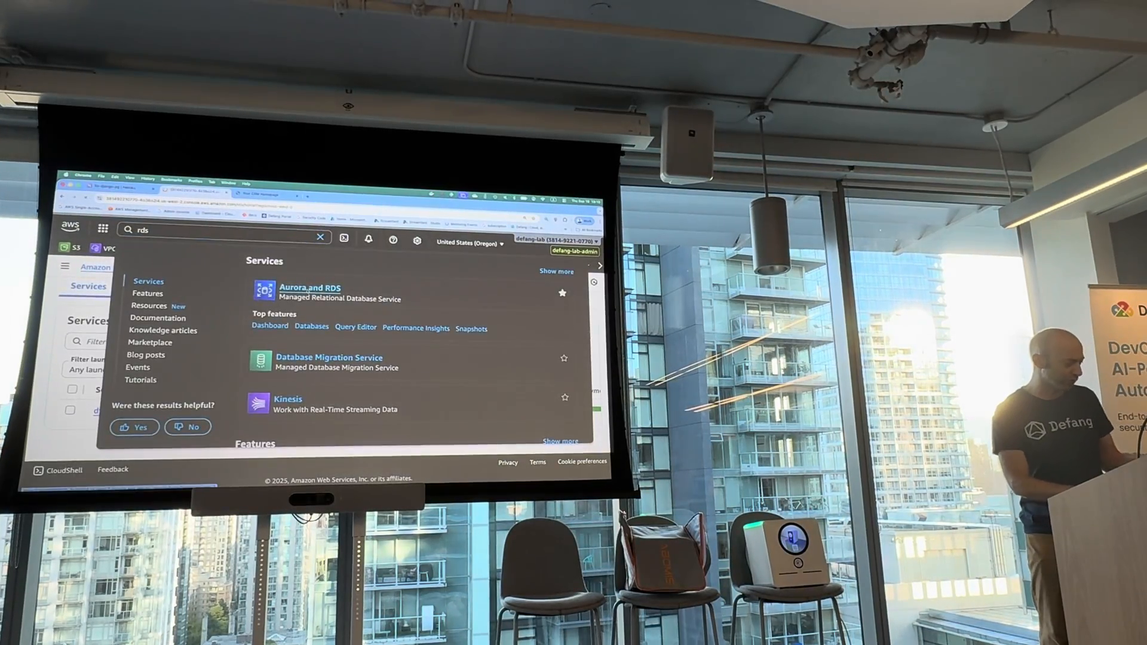
pyautogui.click(309, 288)
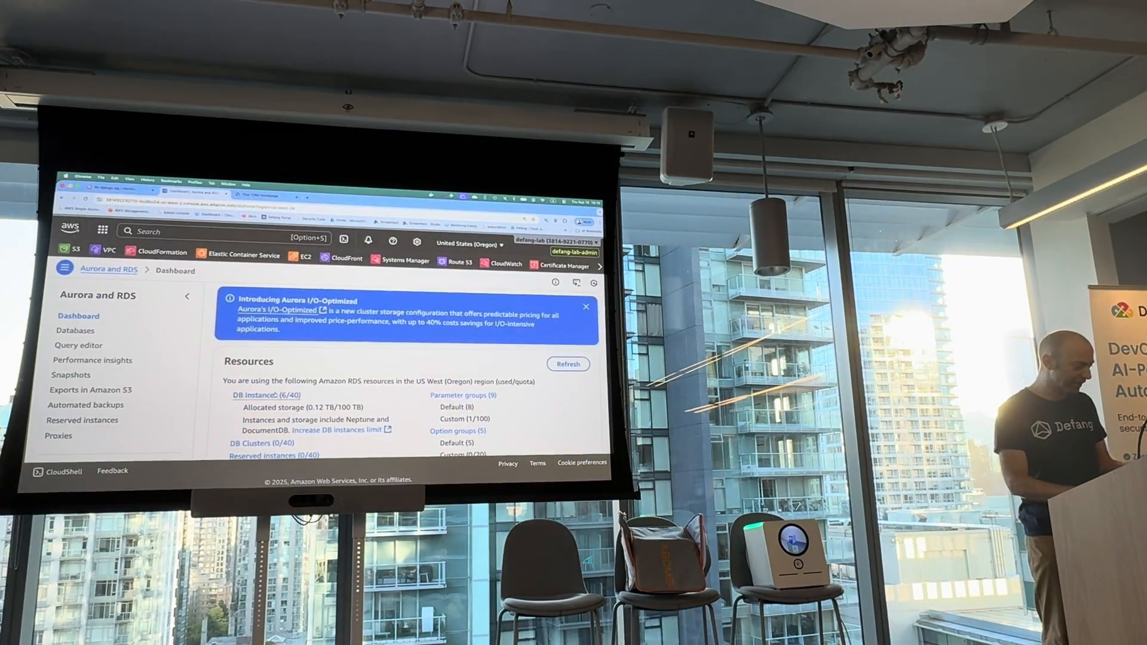
pyautogui.click(74, 331)
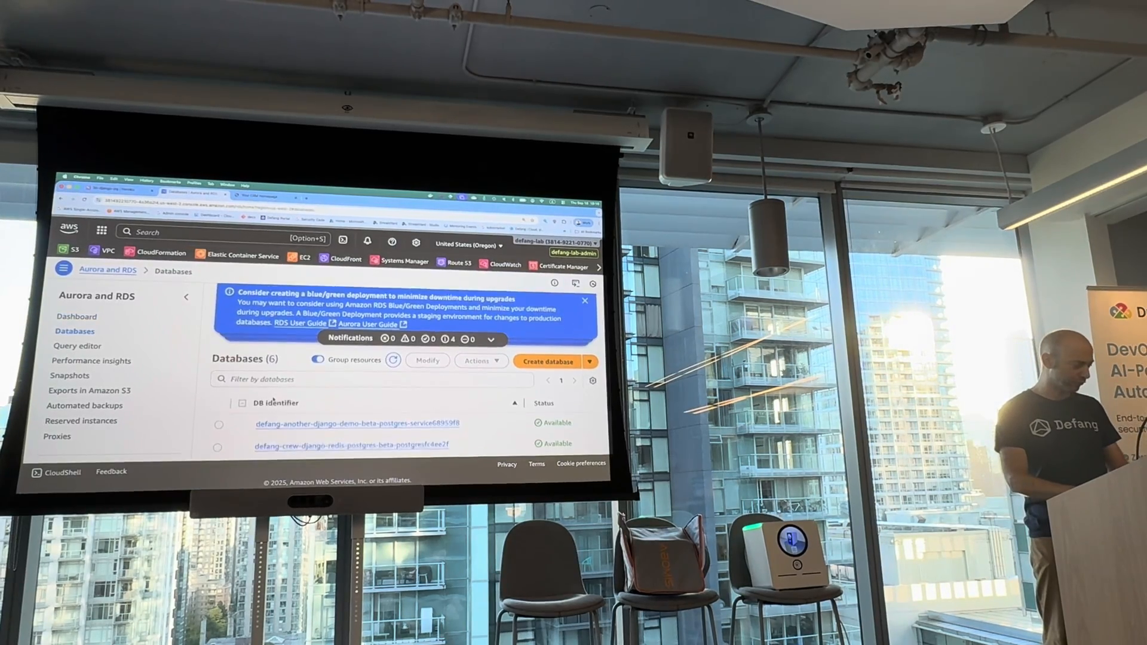
pyautogui.write('dfng')
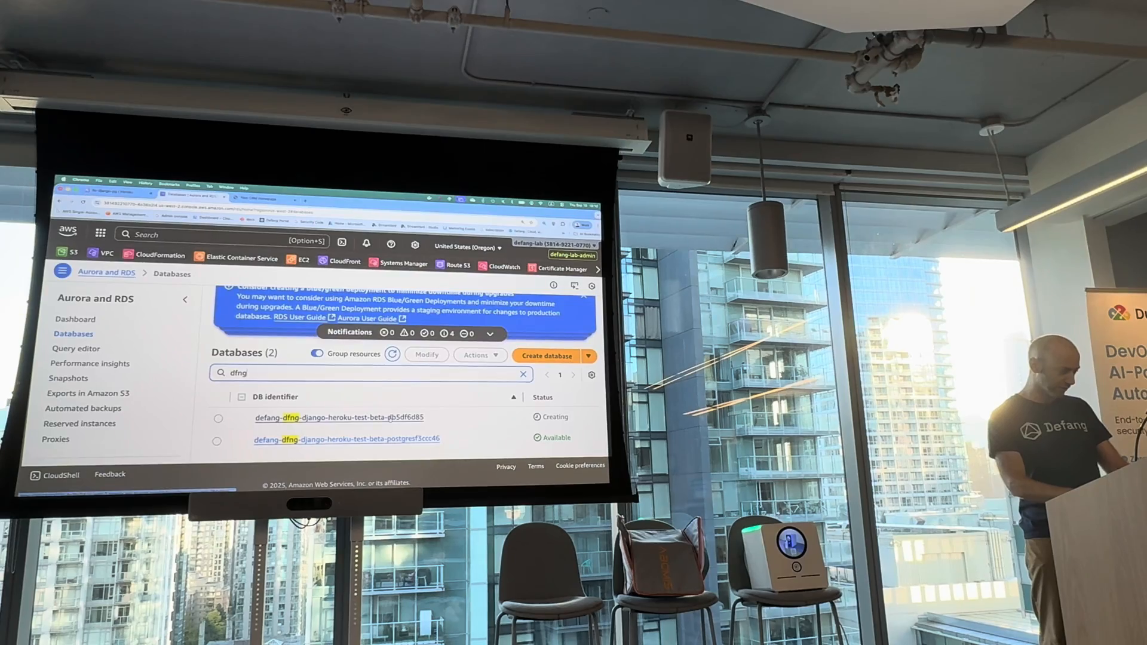
# Open the available dfng Postgres database's summary and look through its details
pyautogui.click(346, 439)
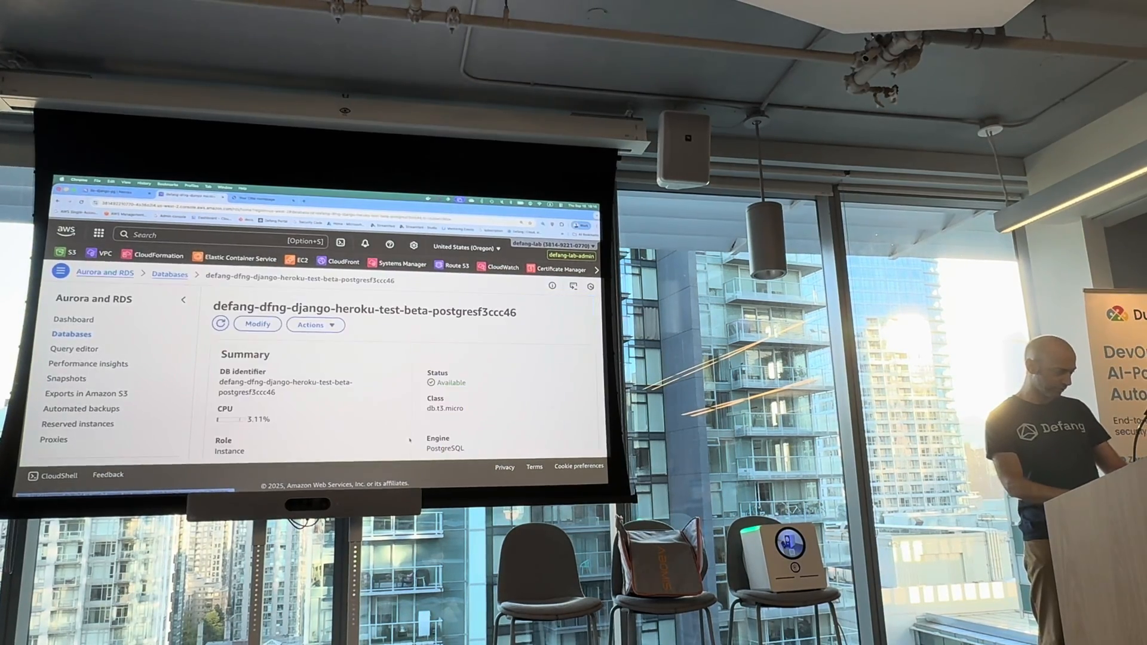
pyautogui.scroll(-3)
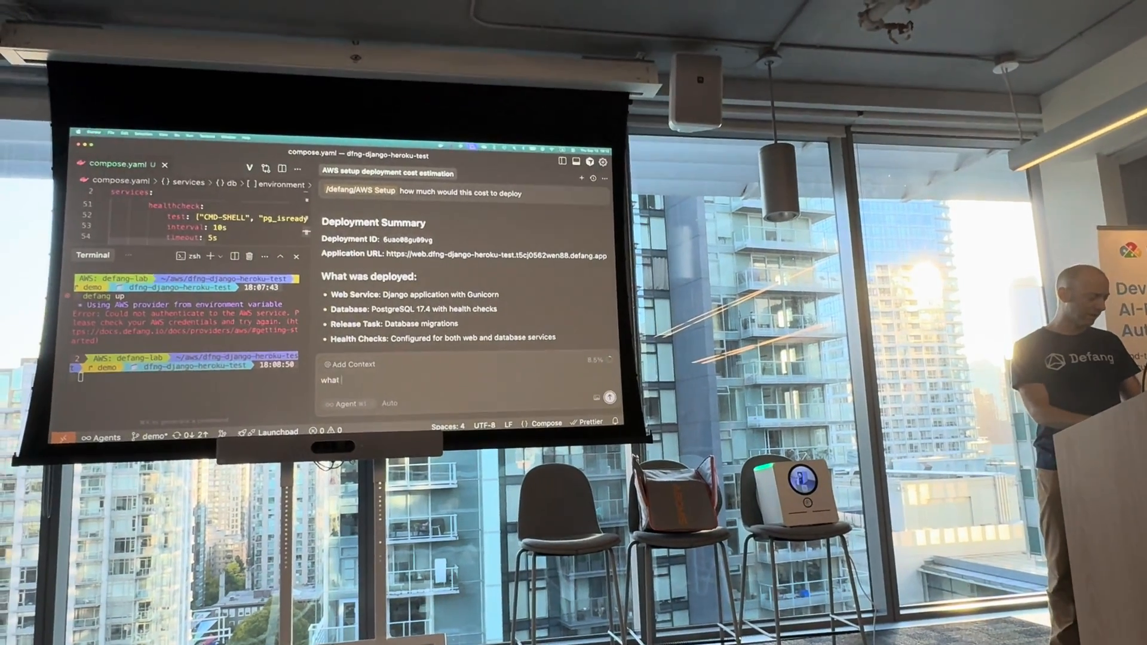
# Ask the agent 'what about high availability' and let it run the estimate, about $150.61/month
pyautogui.write('about high avail')
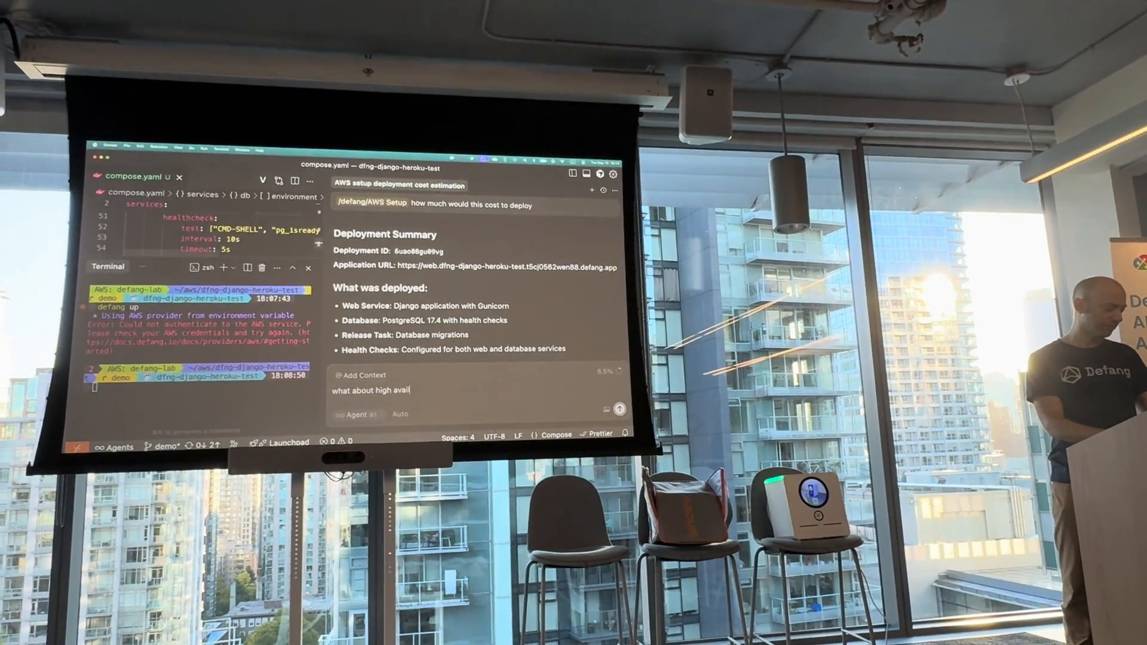
pyautogui.press('Return')
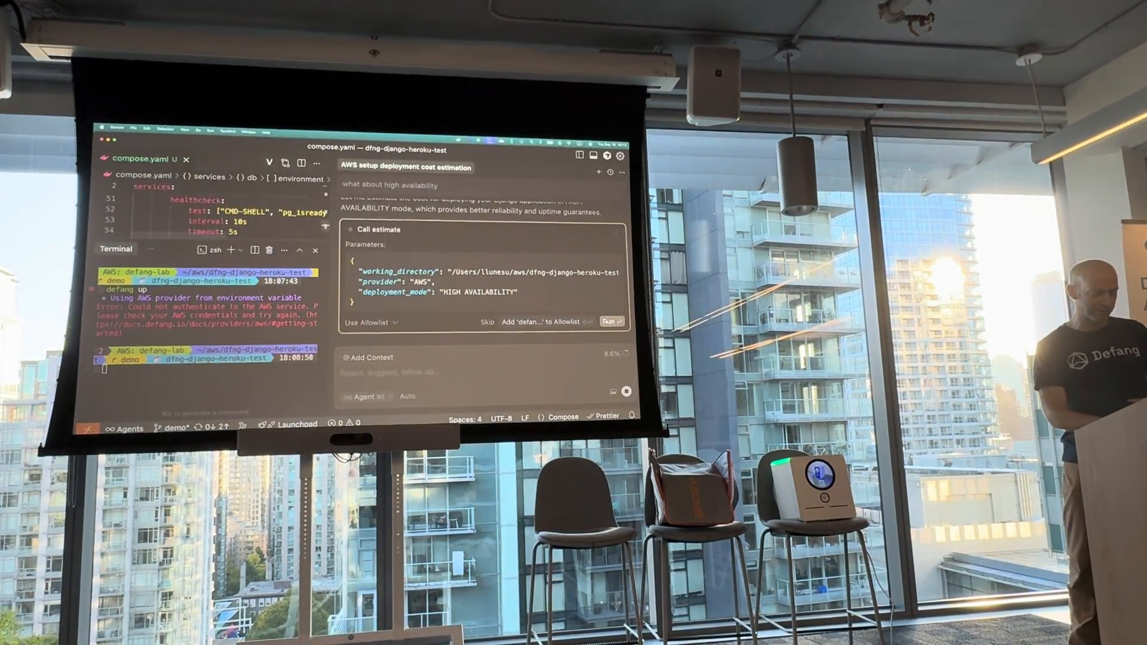
pyautogui.click(612, 321)
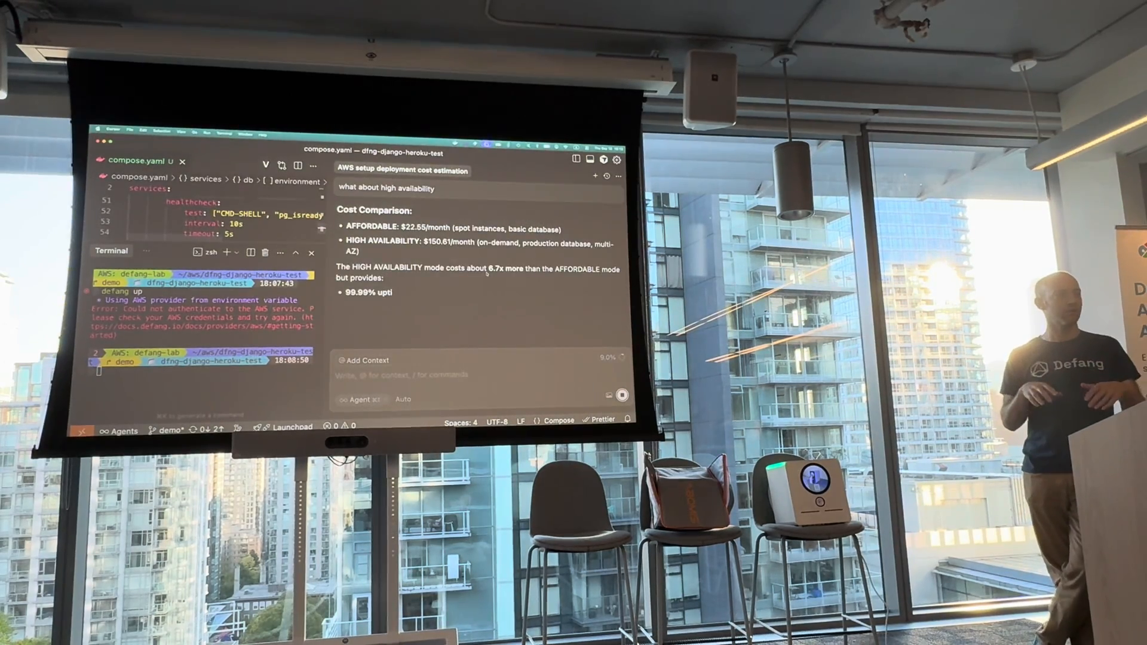
pyautogui.scroll(-3)
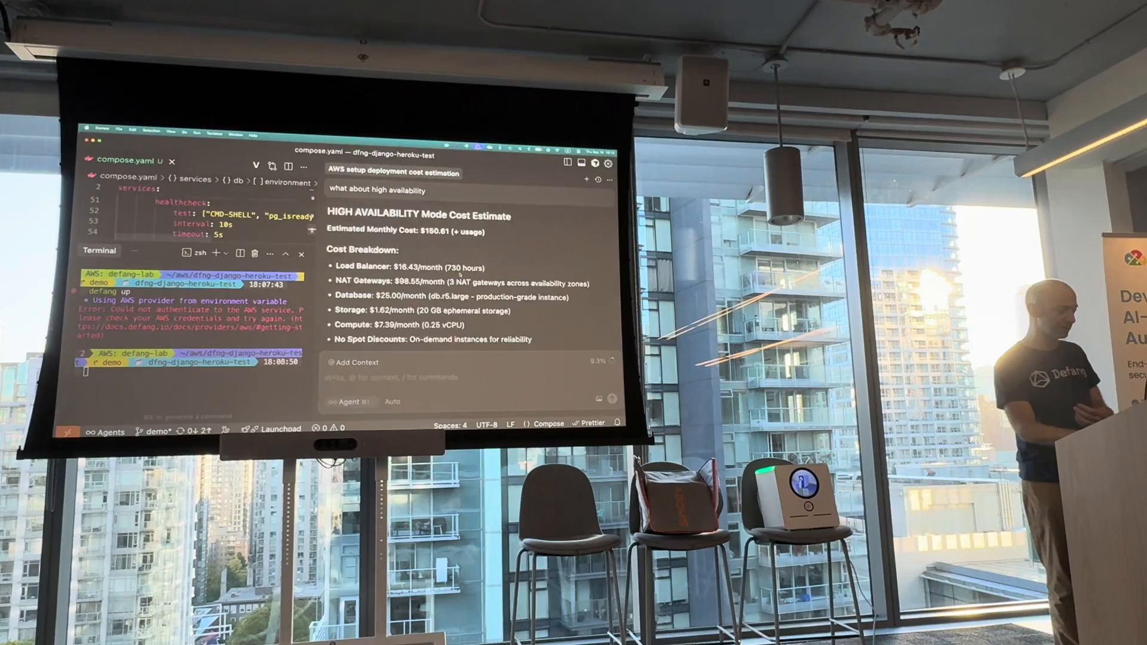
pyautogui.scroll(3)
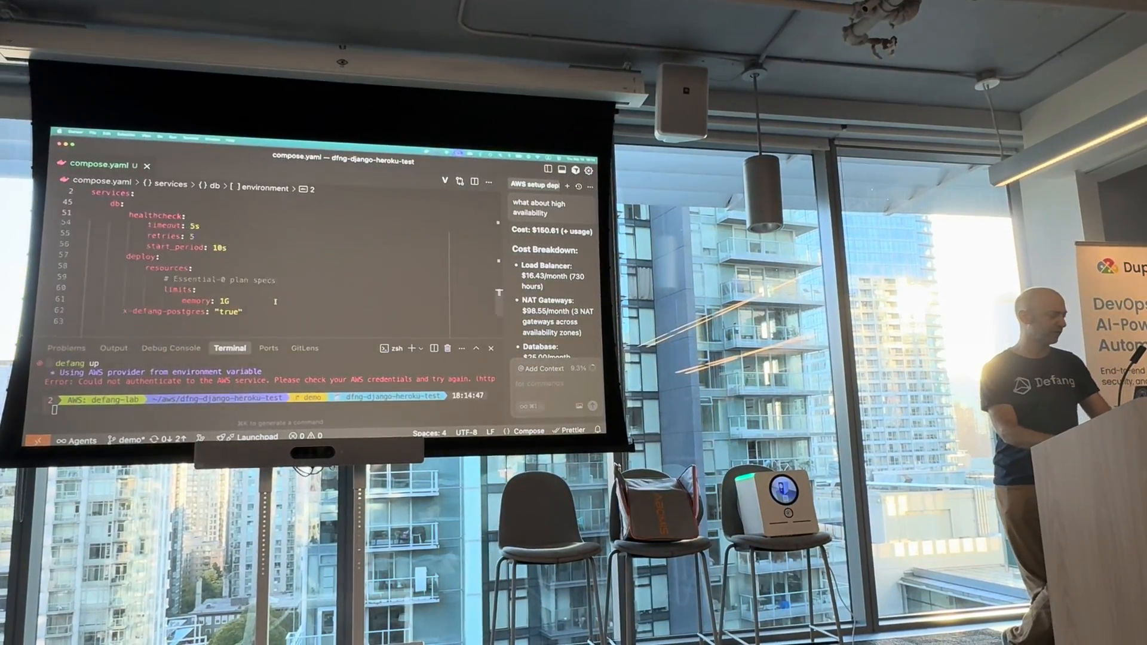
# Scroll through compose.yaml to the web service and switch back to the RDS database summary
pyautogui.scroll(-3)
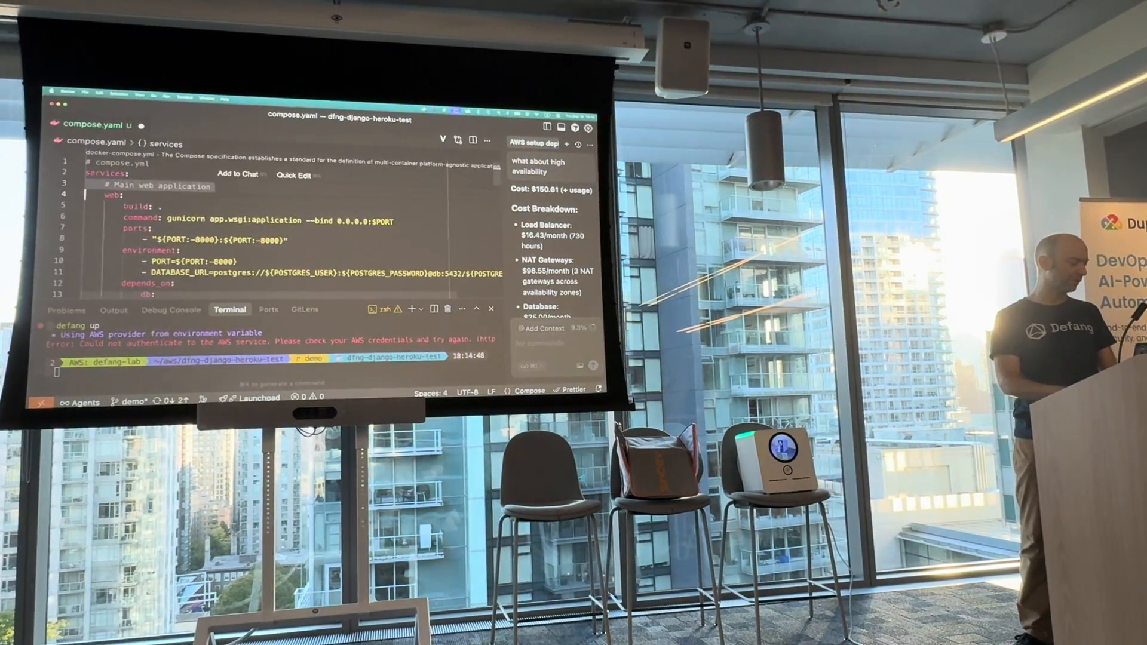
pyautogui.scroll(-3)
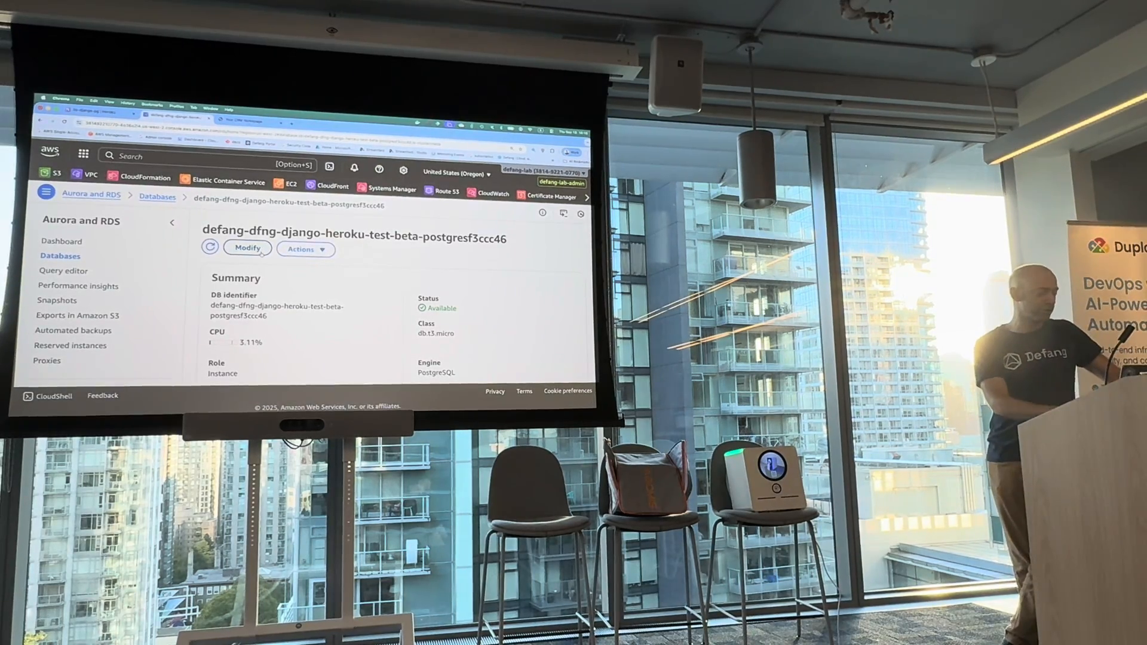
pyautogui.click(301, 249)
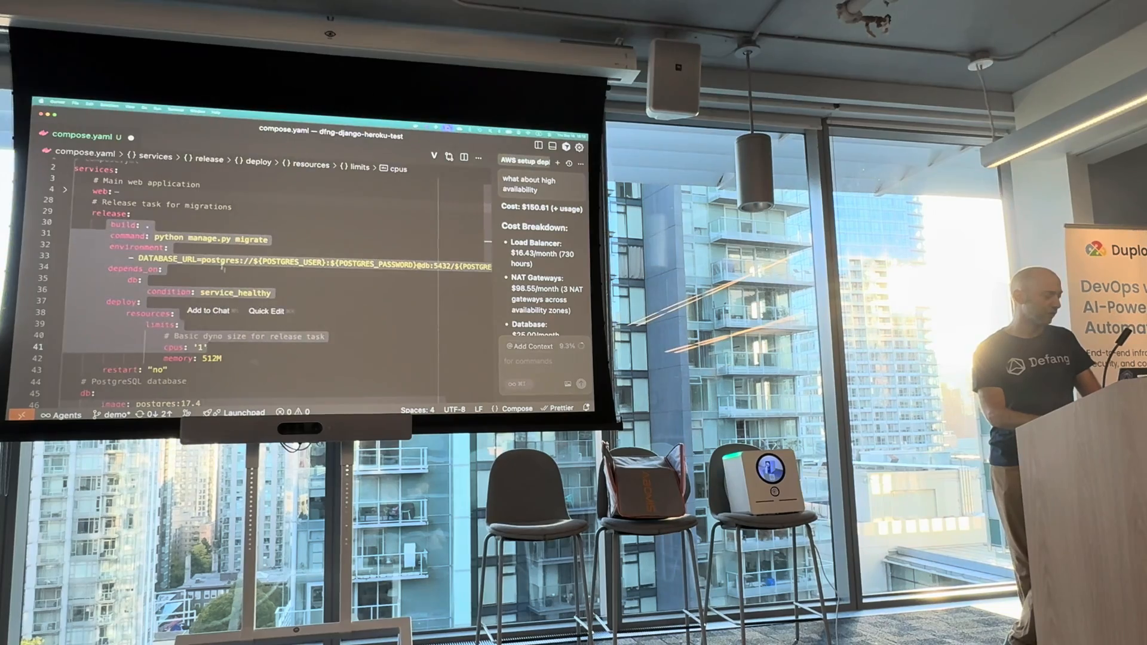
pyautogui.click(204, 239)
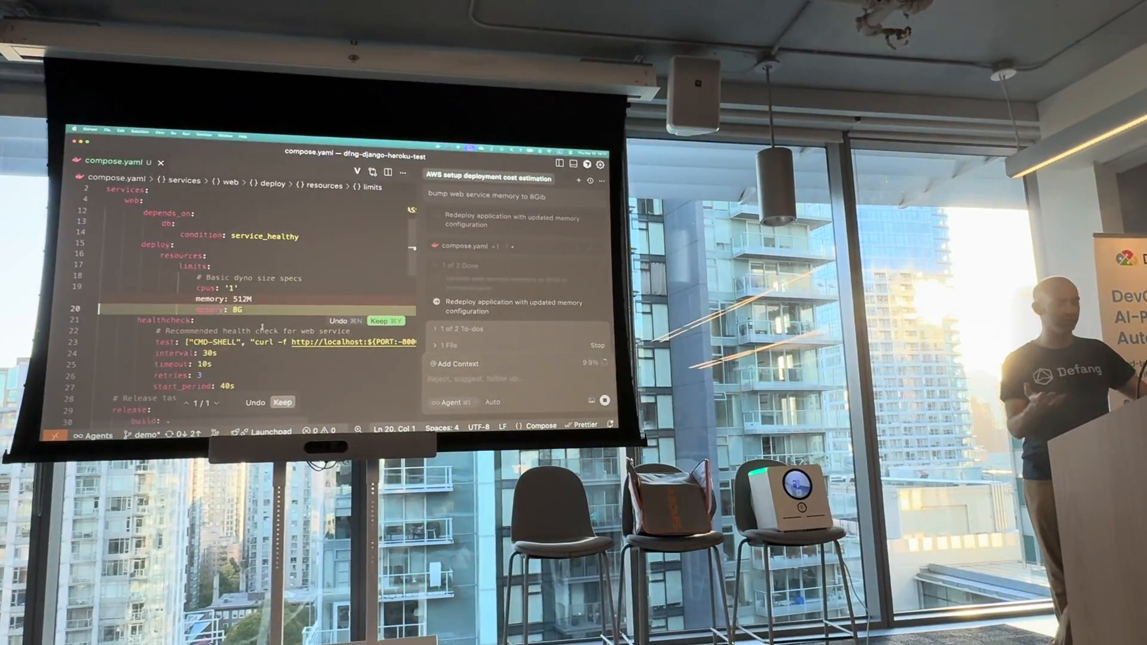
pyautogui.moveTo(157, 320)
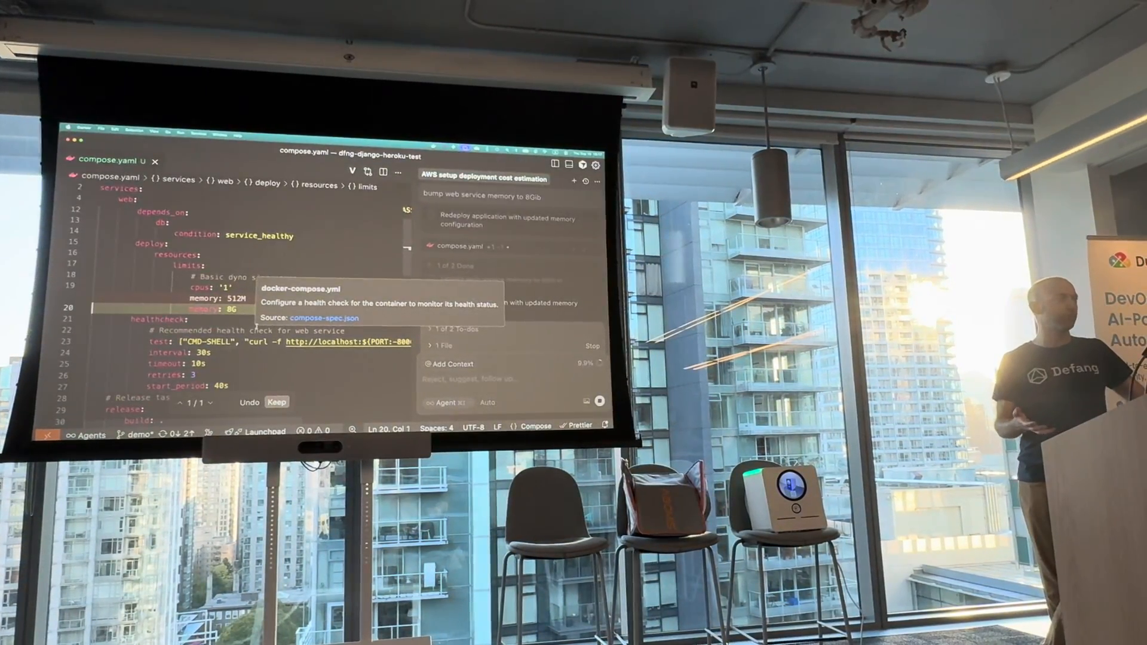